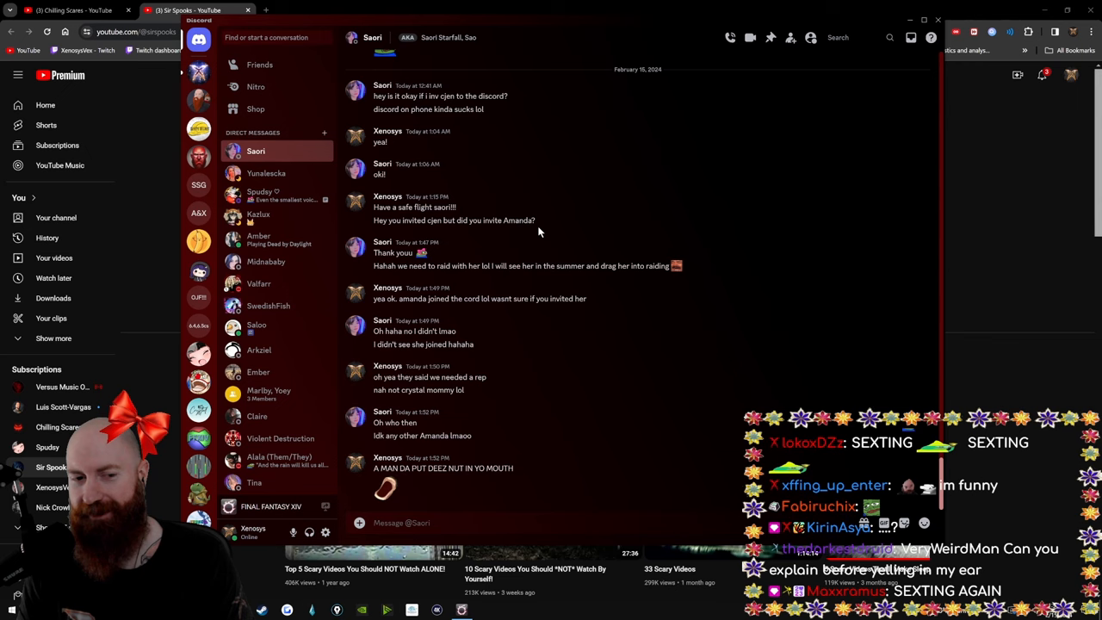
{"action": "mouse_move", "coordinate": [487, 282]}
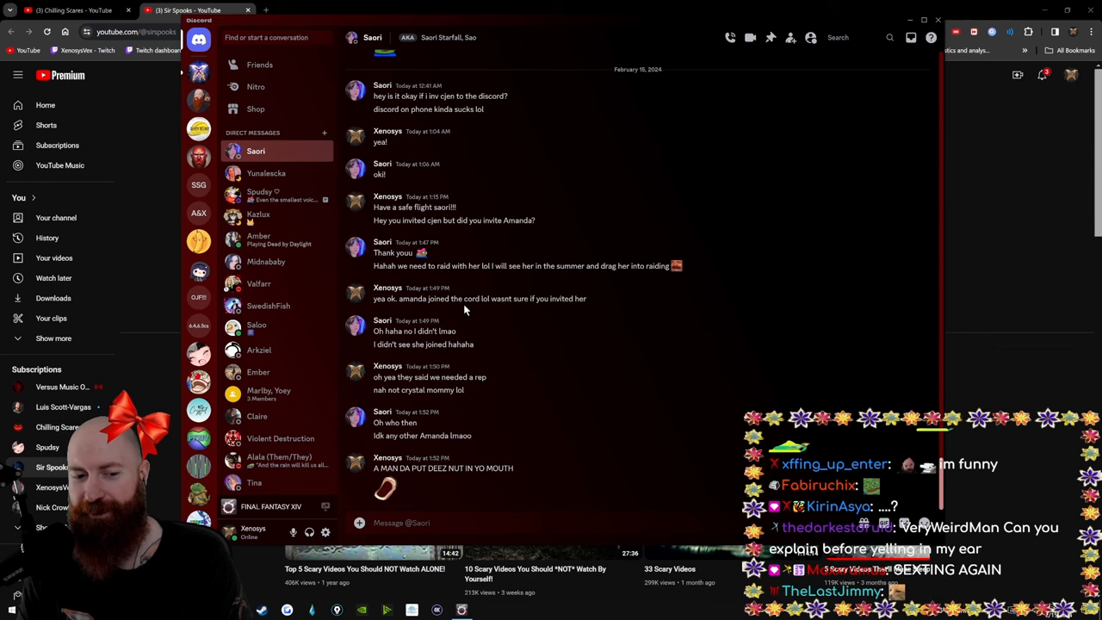
{"action": "mouse_move", "coordinate": [585, 302]}
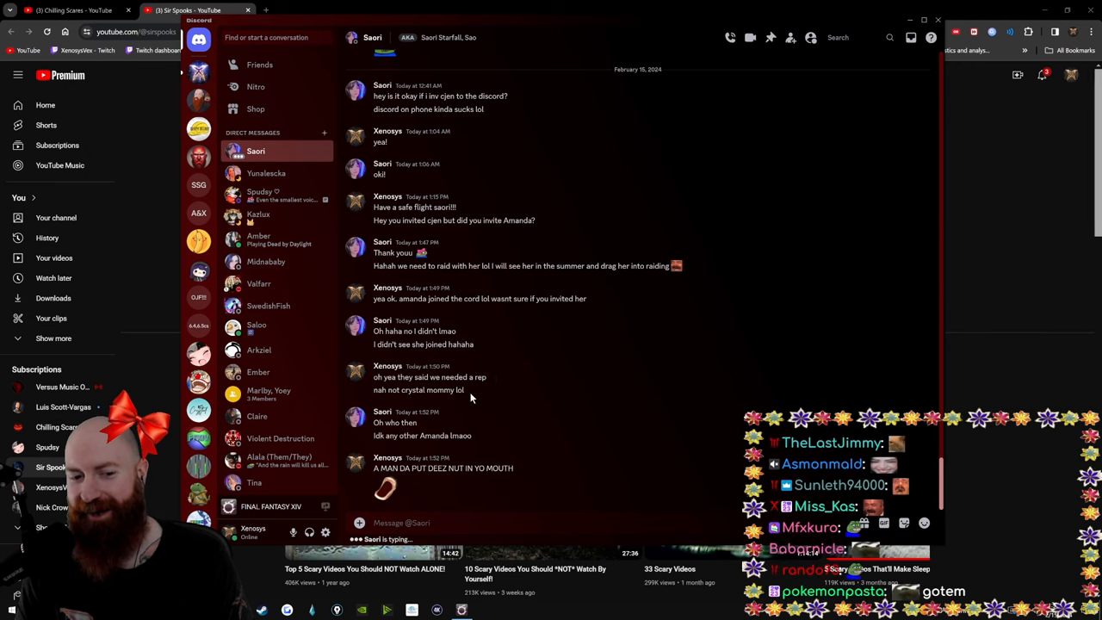
{"action": "mouse_move", "coordinate": [448, 439]}
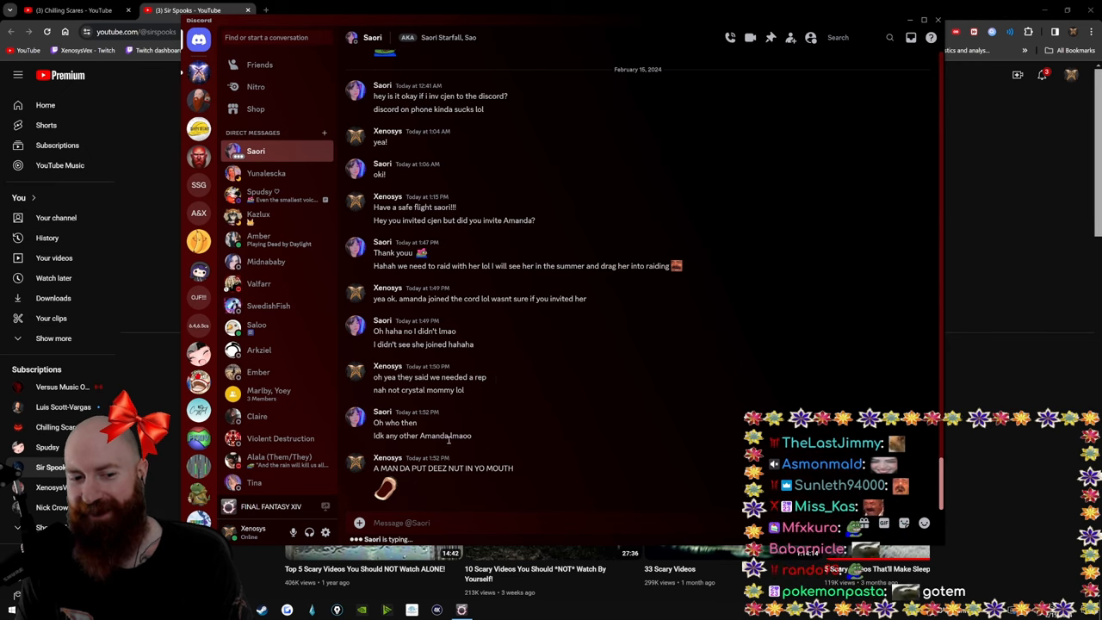